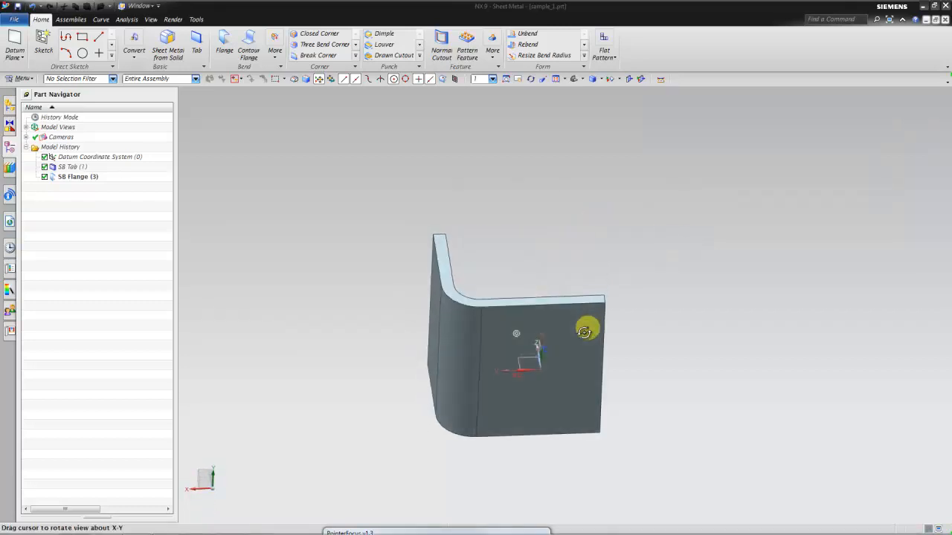
# Measure the arc length along the bend edge (about 29.71 mm) with Measure Distance set to Length
pyautogui.moveTo(586, 333); pyautogui.dragTo(455, 294)
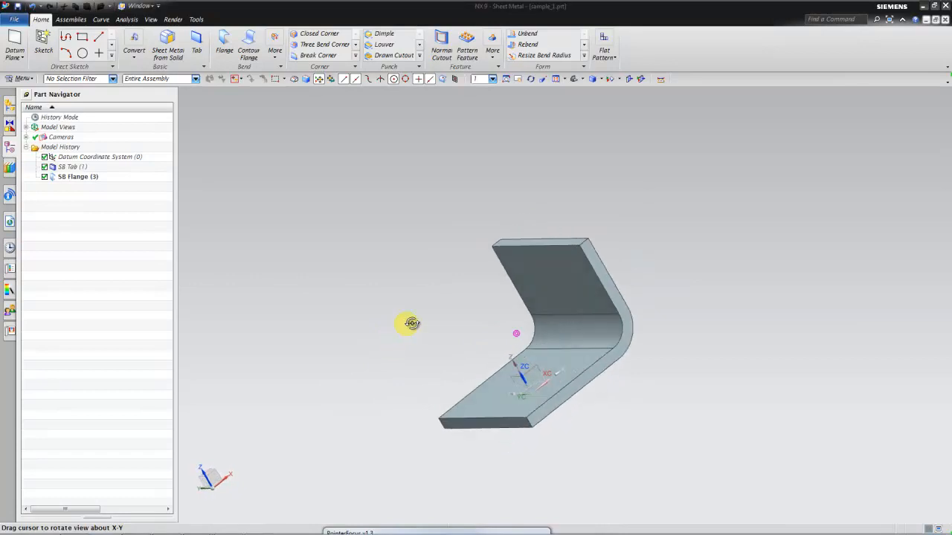
pyautogui.moveTo(410, 322); pyautogui.dragTo(419, 336)
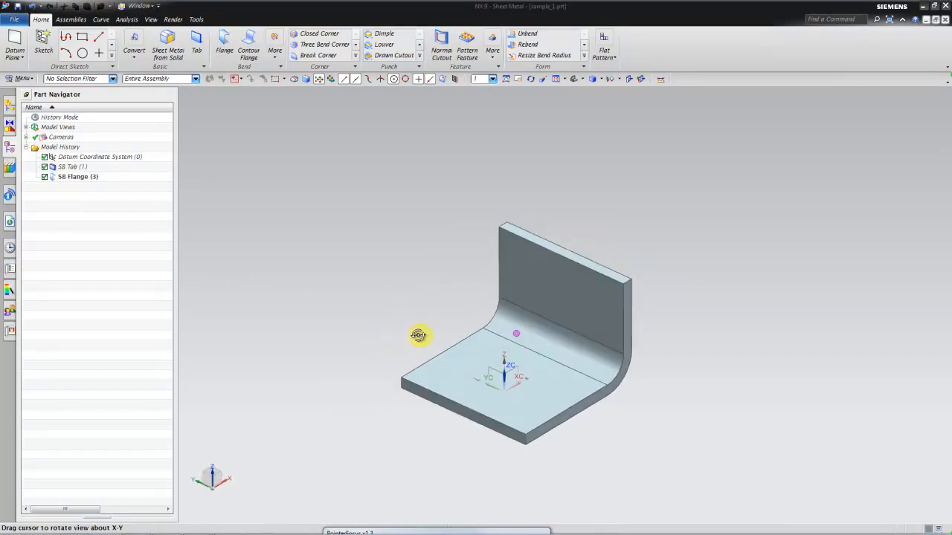
pyautogui.click(128, 19)
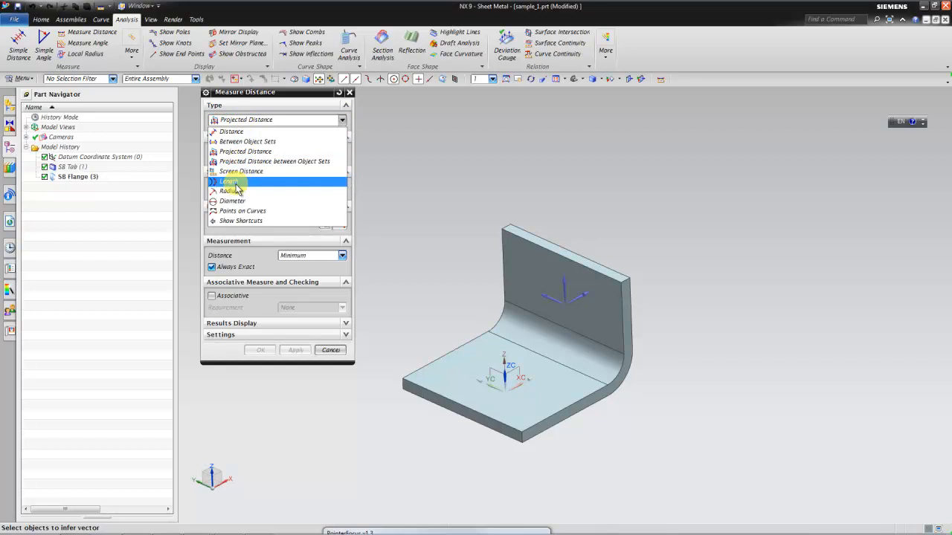
pyautogui.click(228, 182)
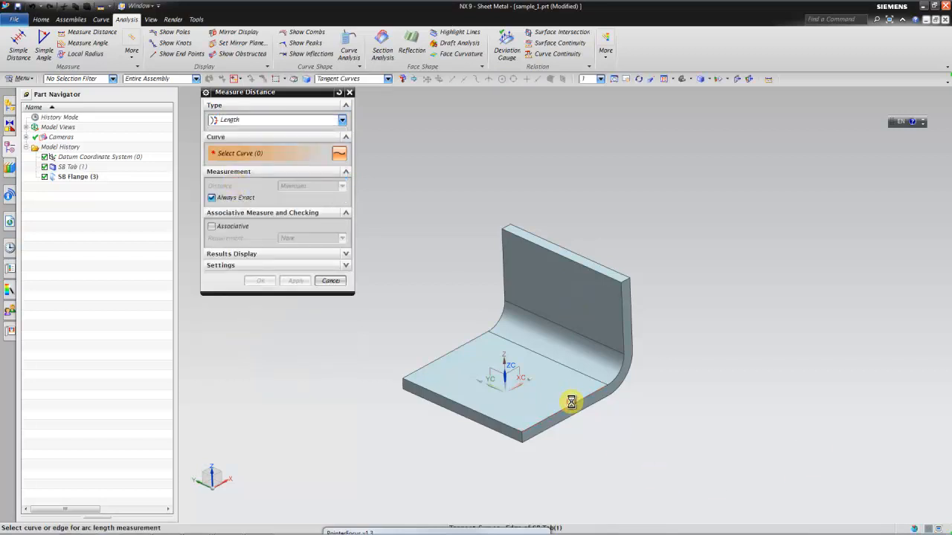
pyautogui.click(573, 403)
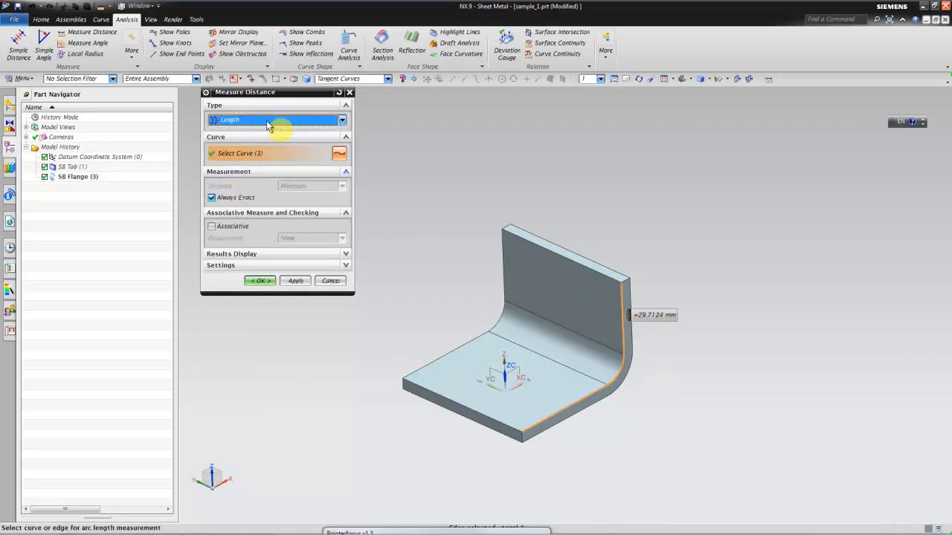
# Measure the upright flange's edge, reading 10 mm
pyautogui.click(382, 78)
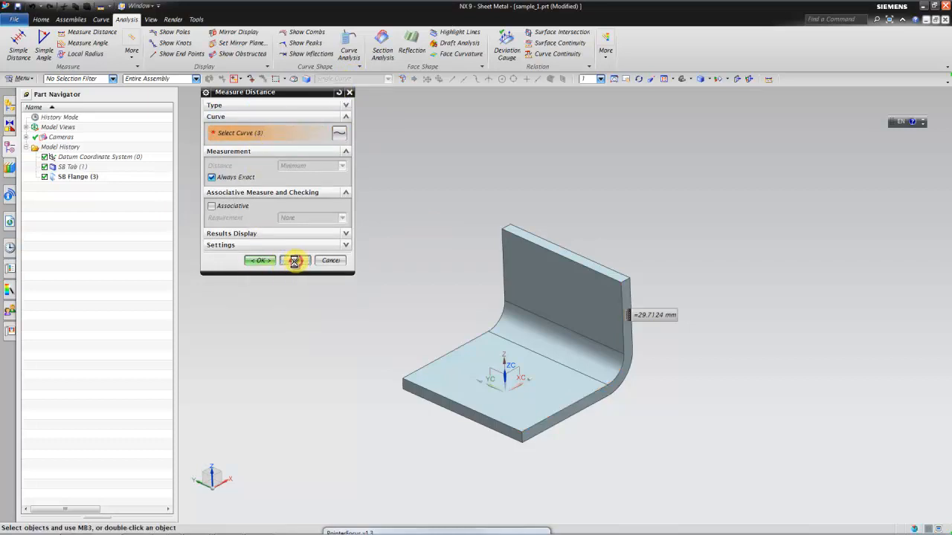
pyautogui.click(294, 261)
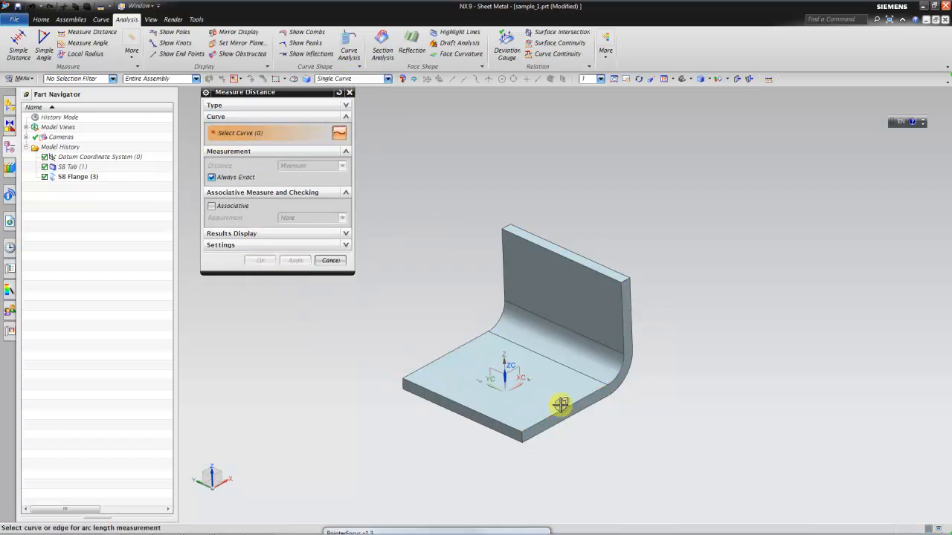
pyautogui.click(562, 406)
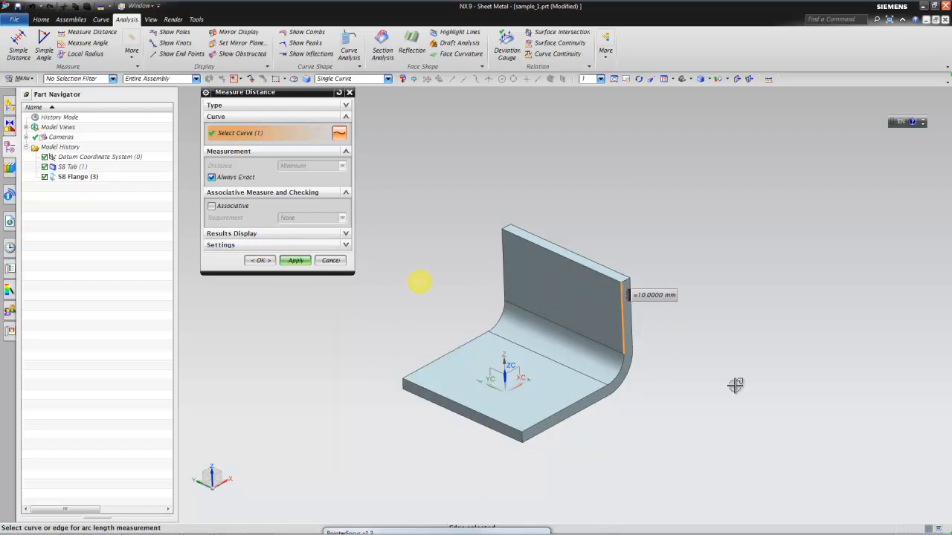
pyautogui.moveTo(639, 284)
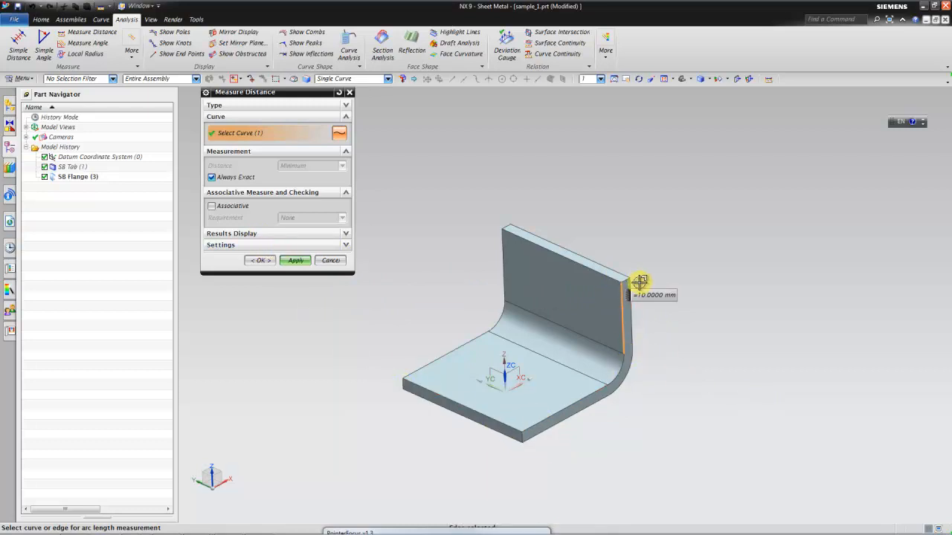
pyautogui.moveTo(357, 264)
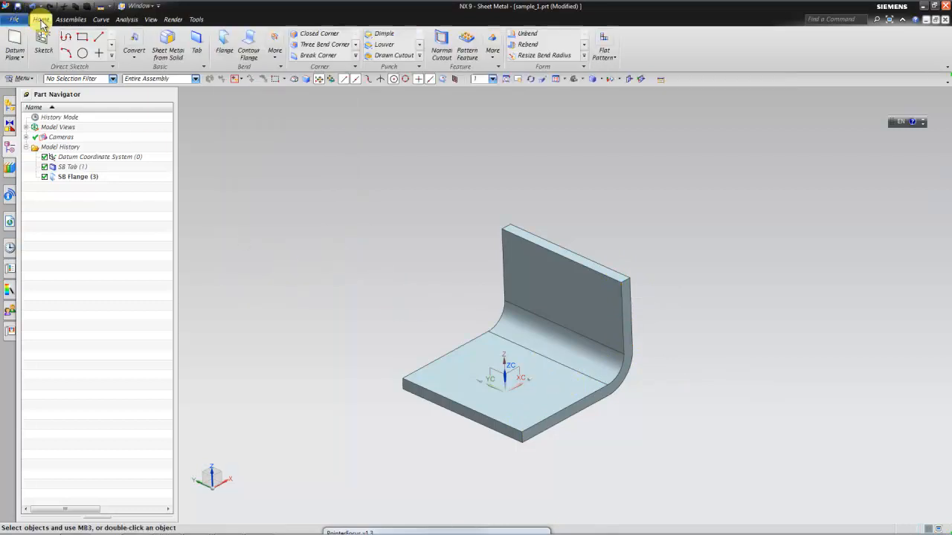
# Switch to the Progressive Die Wizard application from the full application list
pyautogui.click(12, 12)
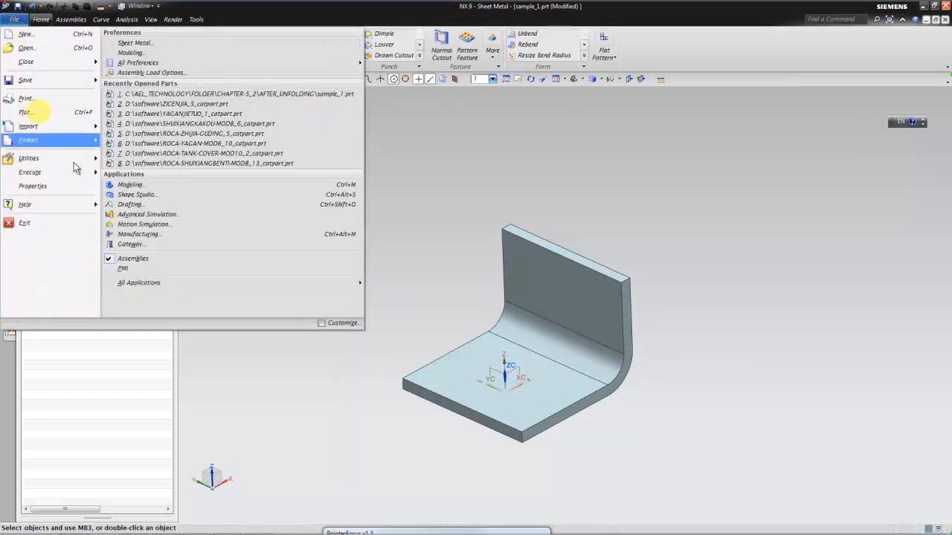
pyautogui.click(139, 282)
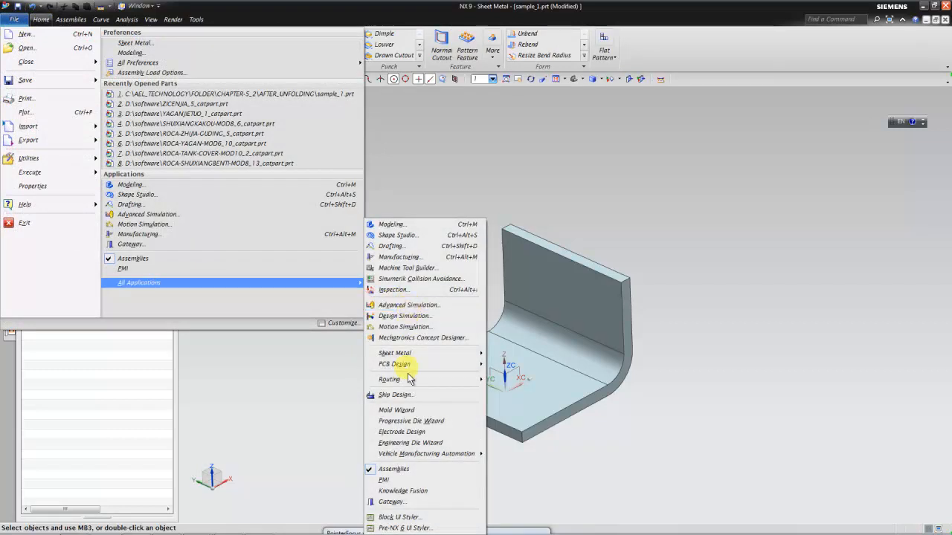
pyautogui.click(409, 421)
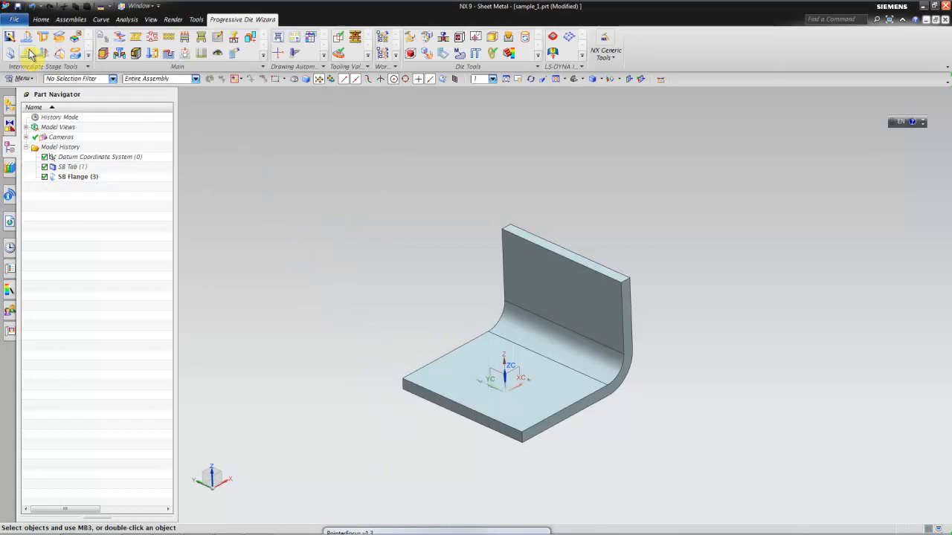
pyautogui.moveTo(31, 40)
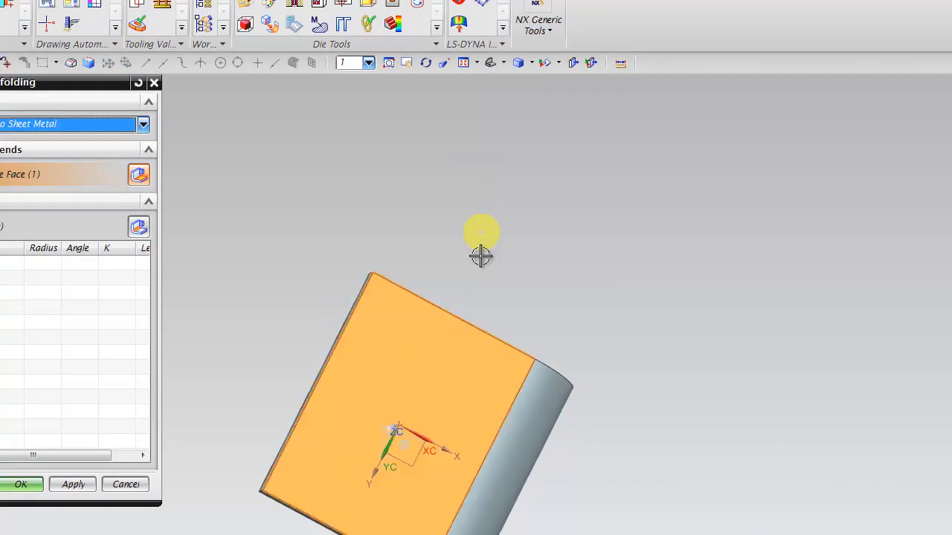
# Convert the bracket to sheet metal via Direct Unfolding, setting the bend's K-factor to 0.43
pyautogui.click(71, 485)
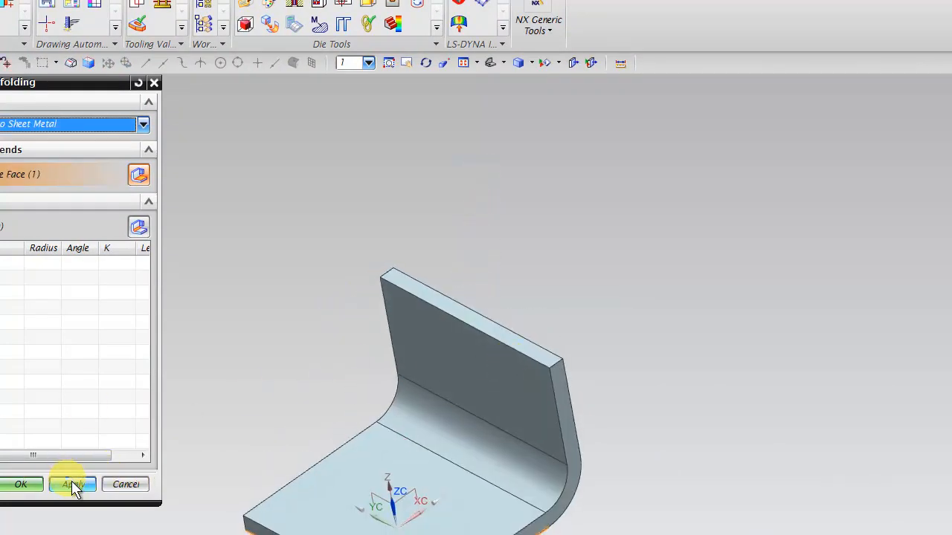
pyautogui.click(73, 485)
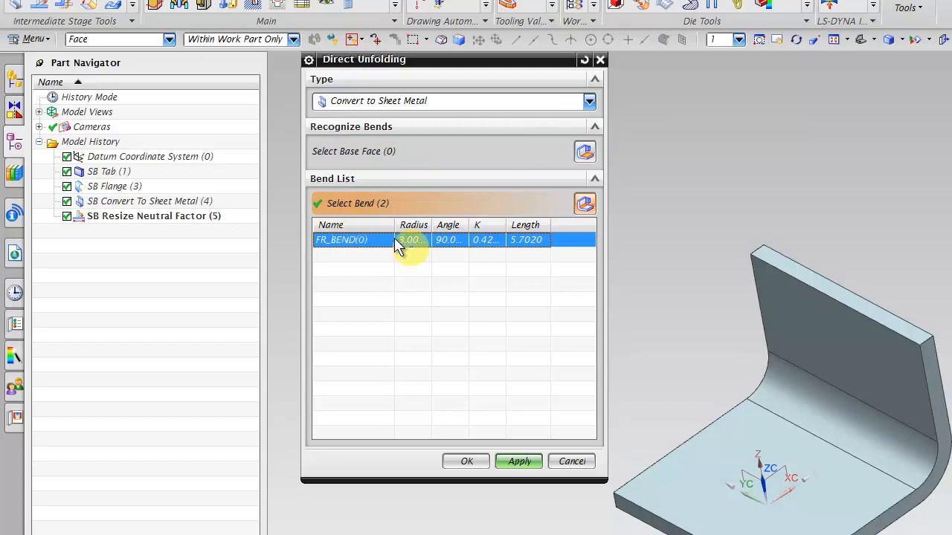
pyautogui.doubleClick(413, 239)
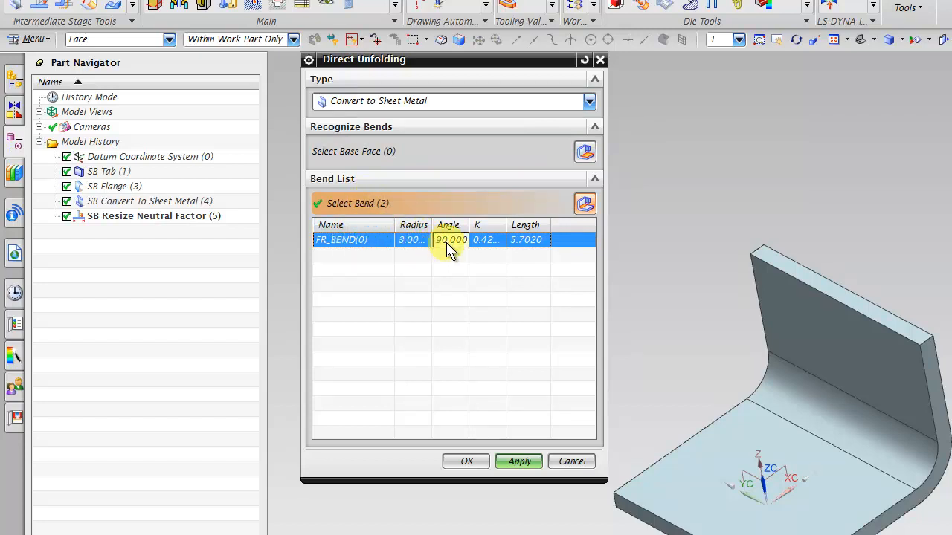
pyautogui.click(488, 239)
pyautogui.write('2')
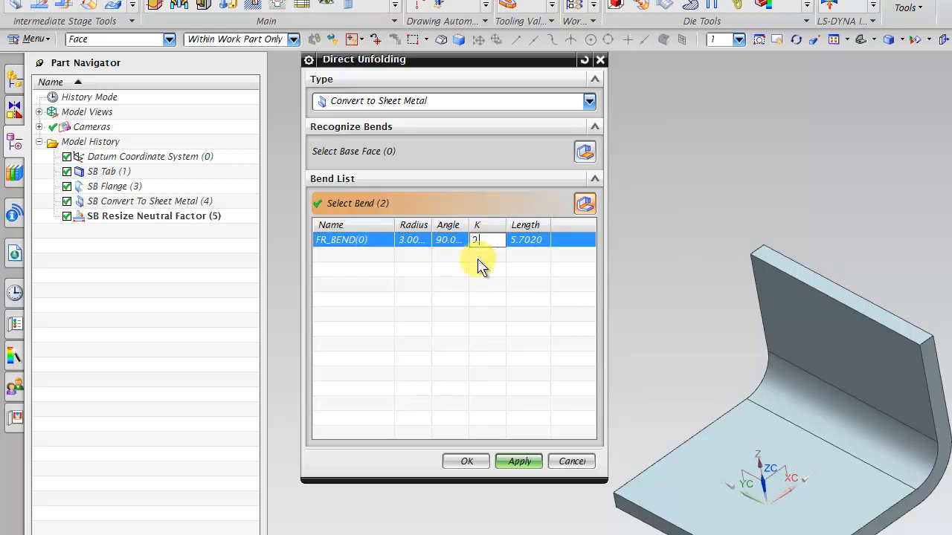
pyautogui.write('0.43')
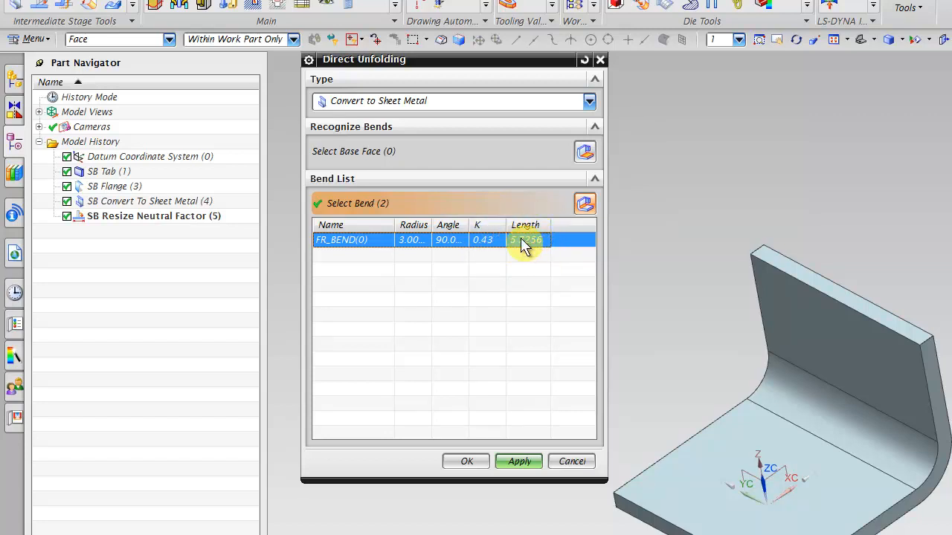
pyautogui.click(517, 461)
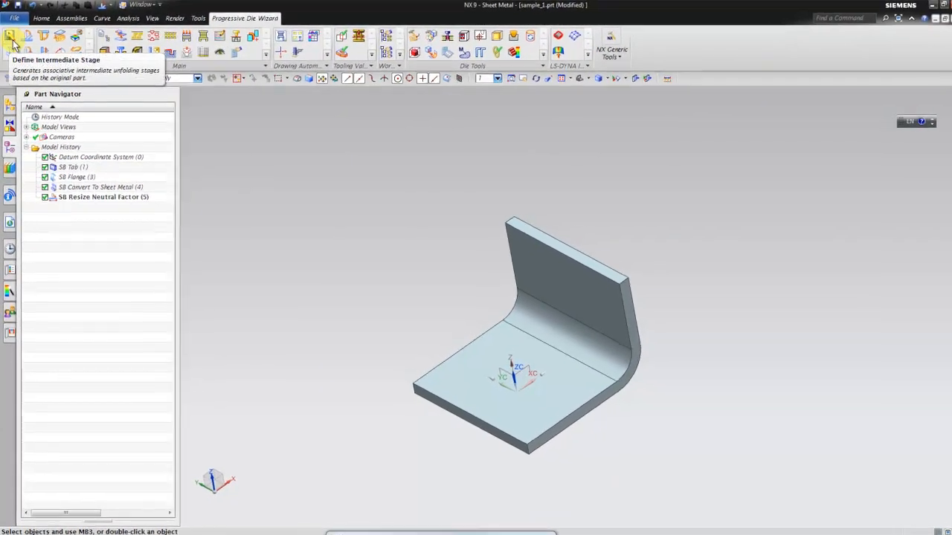
# Define 1 intermediate stage at pitch 30 along Y, placing a second bracket body beside the original
pyautogui.click(9, 33)
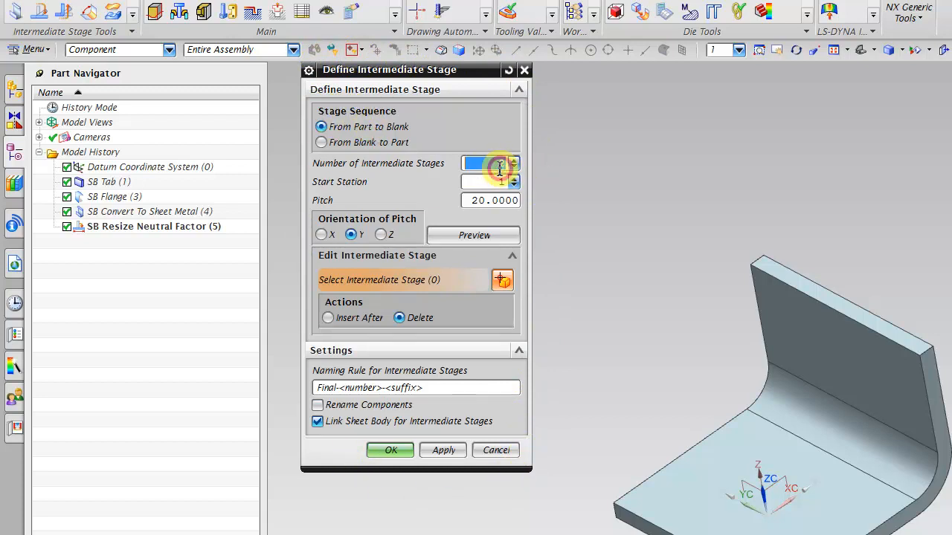
pyautogui.write('1')
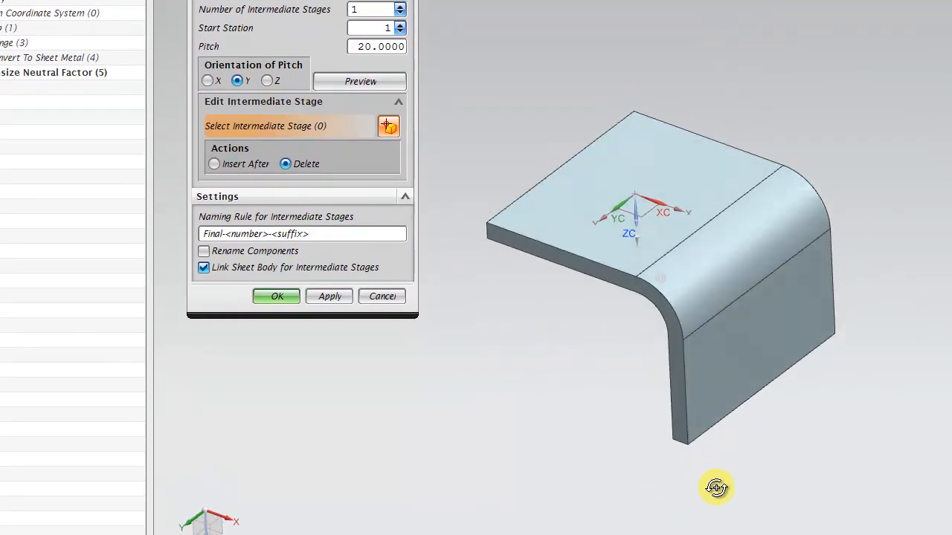
pyautogui.click(364, 46)
pyautogui.write('30')
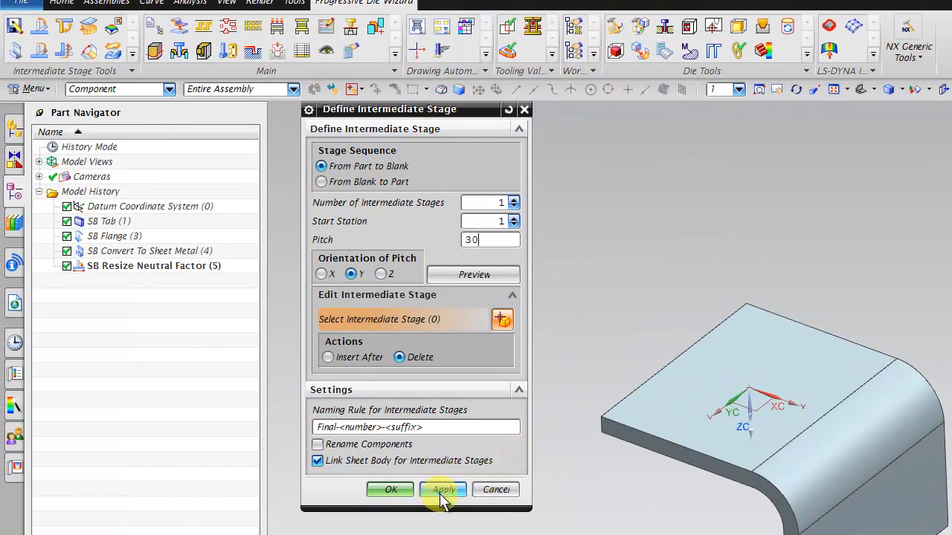
pyautogui.click(443, 489)
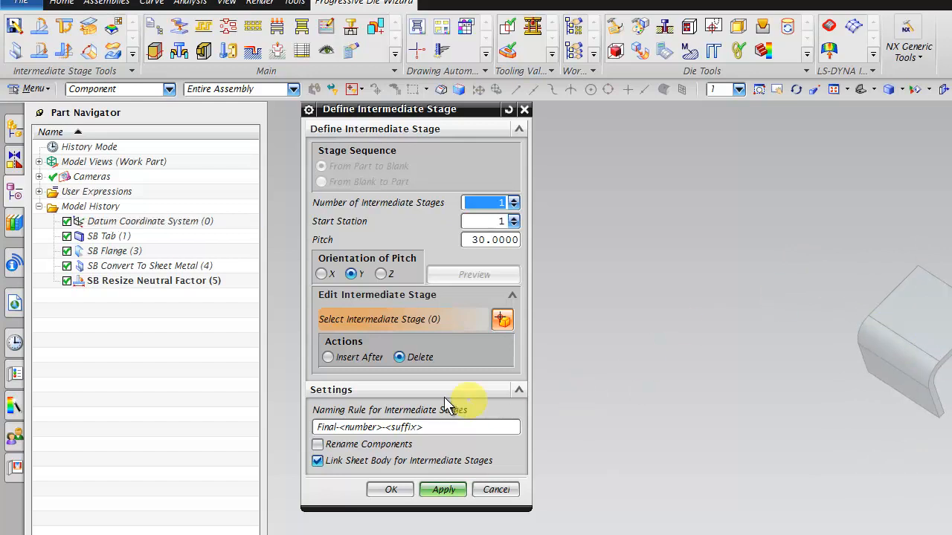
pyautogui.click(443, 491)
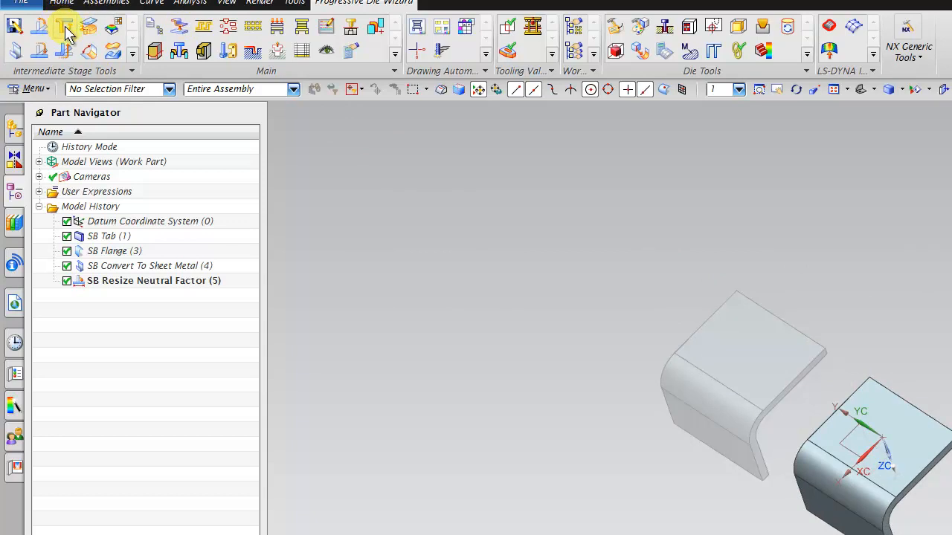
# Start an Unbend bend operation and select the staged part's bend face
pyautogui.click(63, 27)
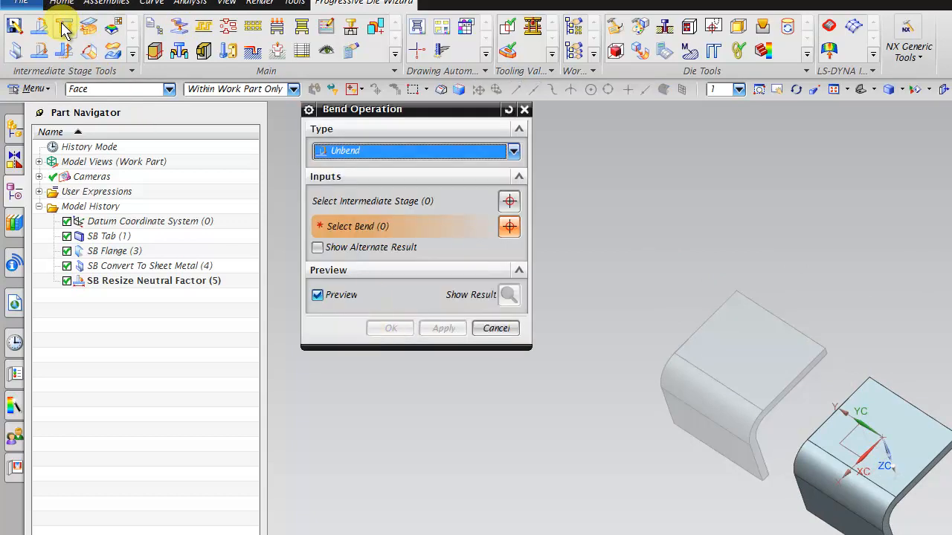
pyautogui.moveTo(63, 27)
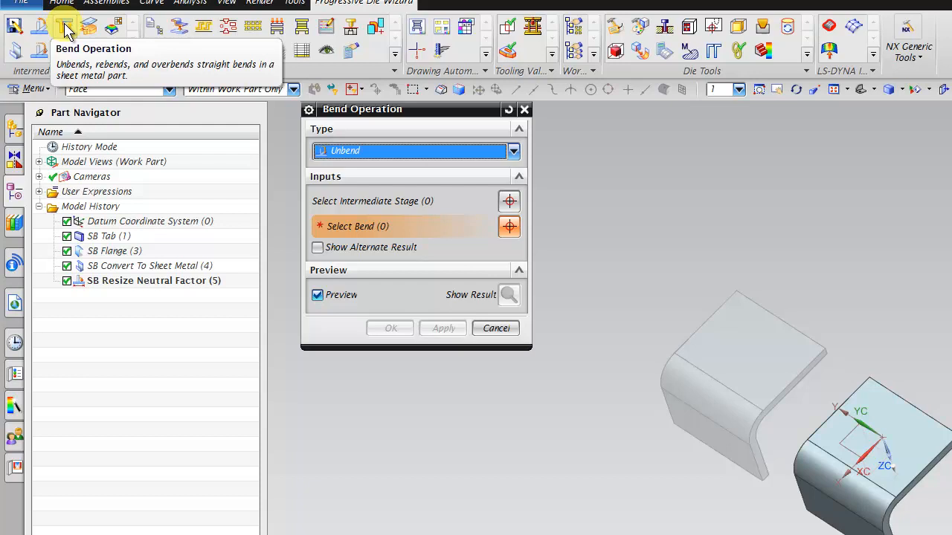
pyautogui.click(511, 151)
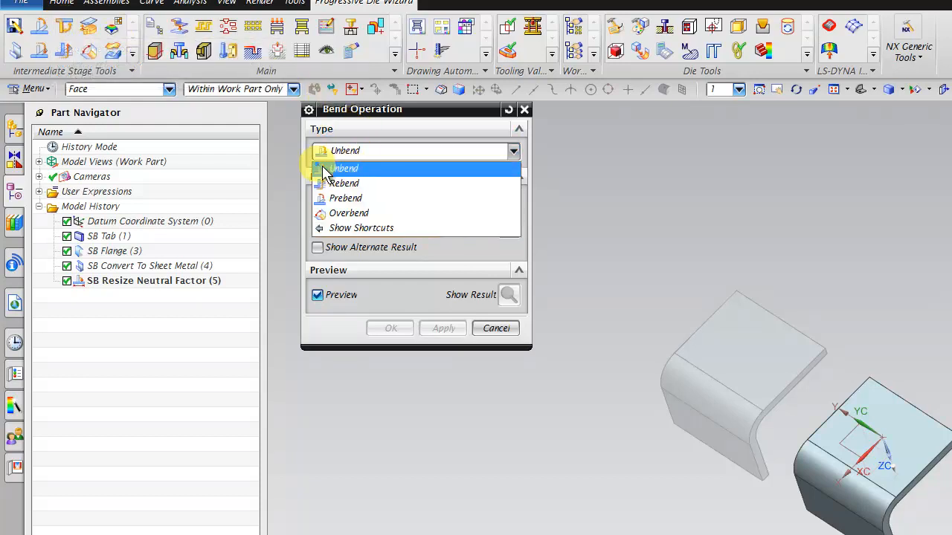
pyautogui.click(344, 168)
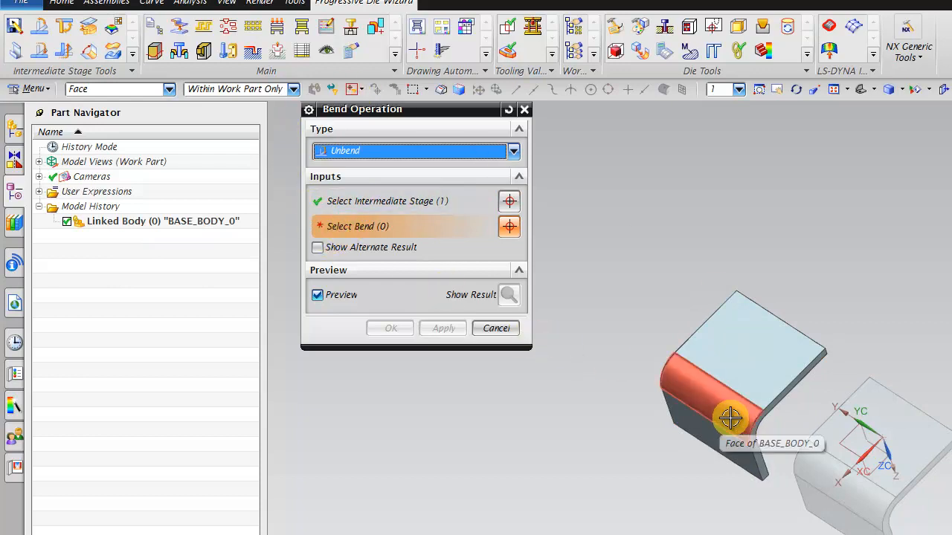
pyautogui.click(728, 418)
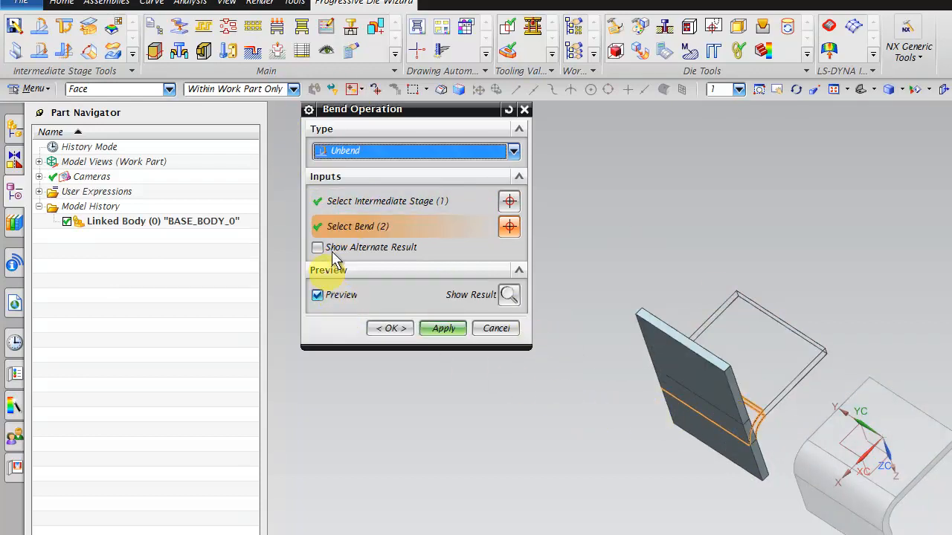
# Set which flange stays fixed and unbend the stage into a flat blank with bend lines
pyautogui.click(318, 247)
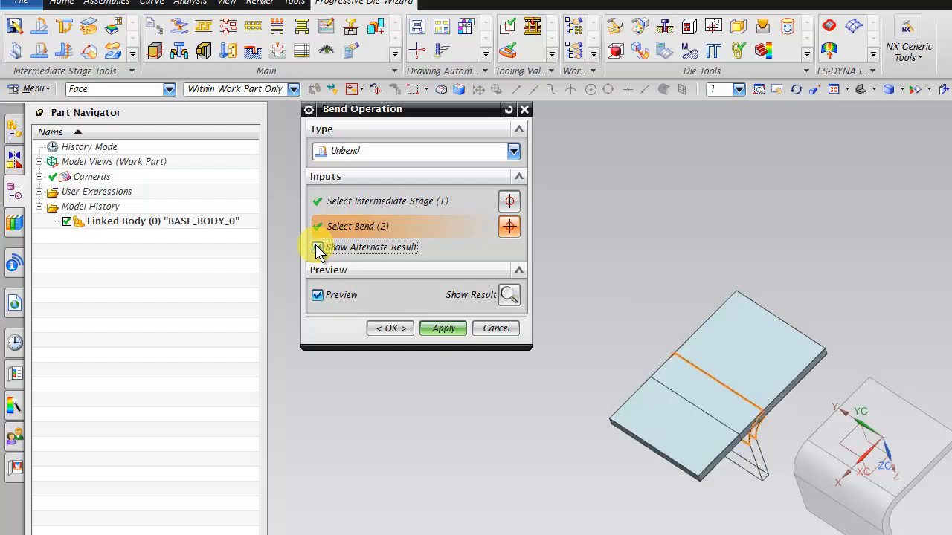
pyautogui.click(318, 247)
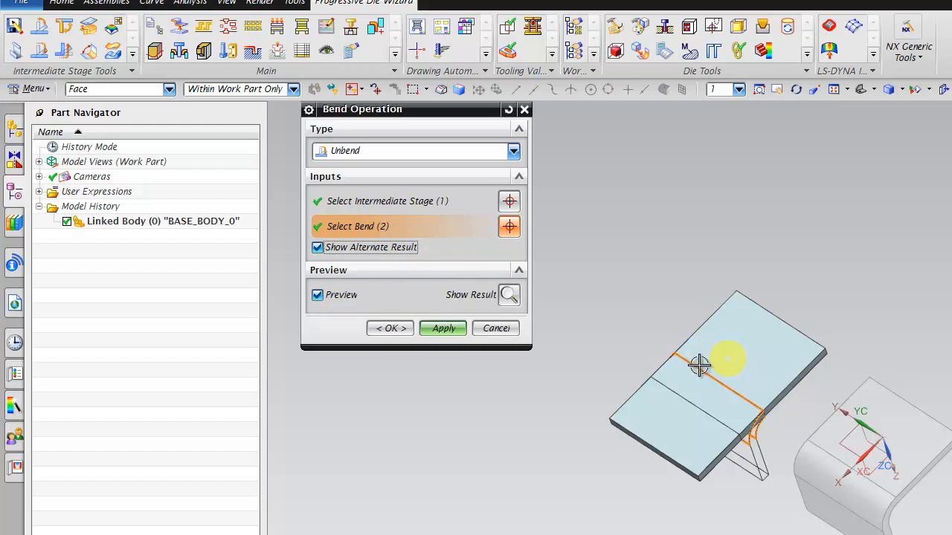
pyautogui.moveTo(669, 420)
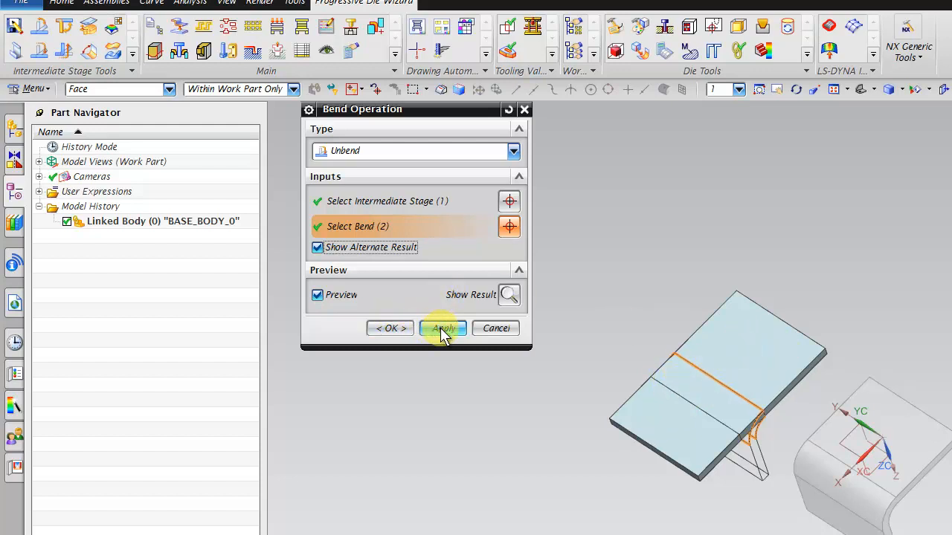
pyautogui.click(443, 328)
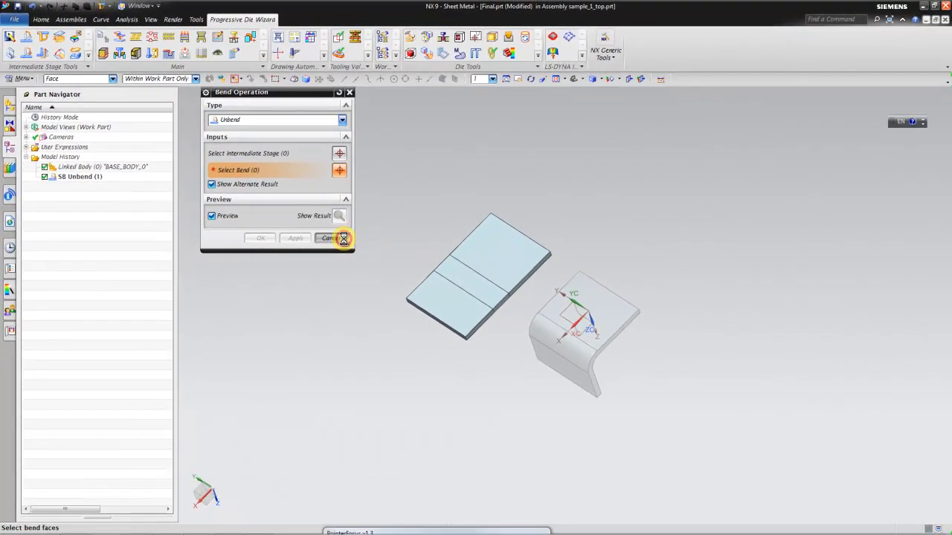
# Close the Bend Operation dialog and bring up the File menu with recent parts
pyautogui.click(342, 238)
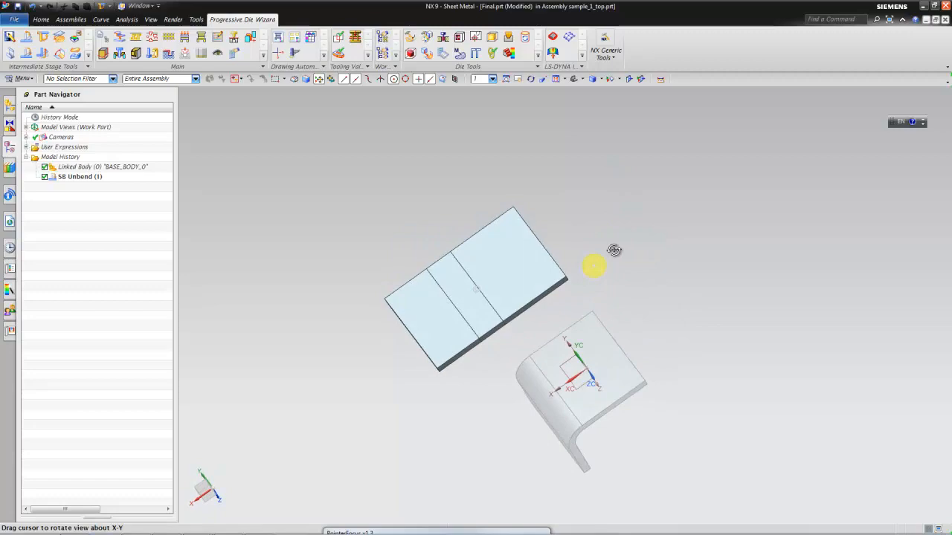
pyautogui.click(12, 8)
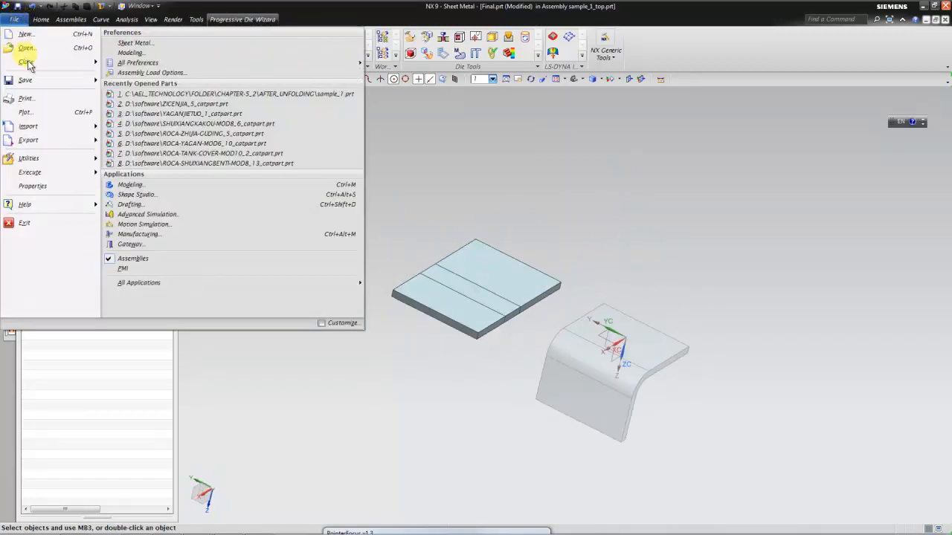